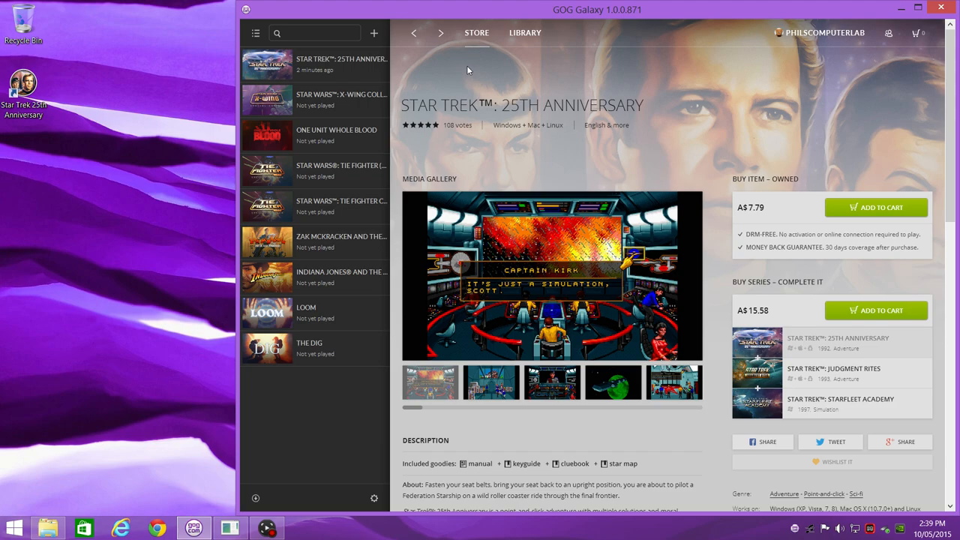
{"action": "mouse_move", "coordinate": [144, 96]}
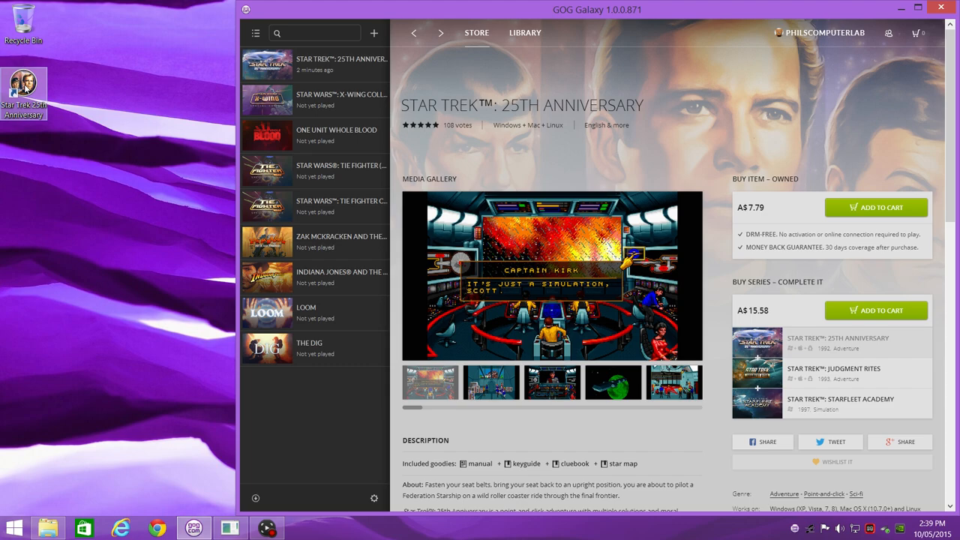
{"action": "mouse_move", "coordinate": [24, 82]}
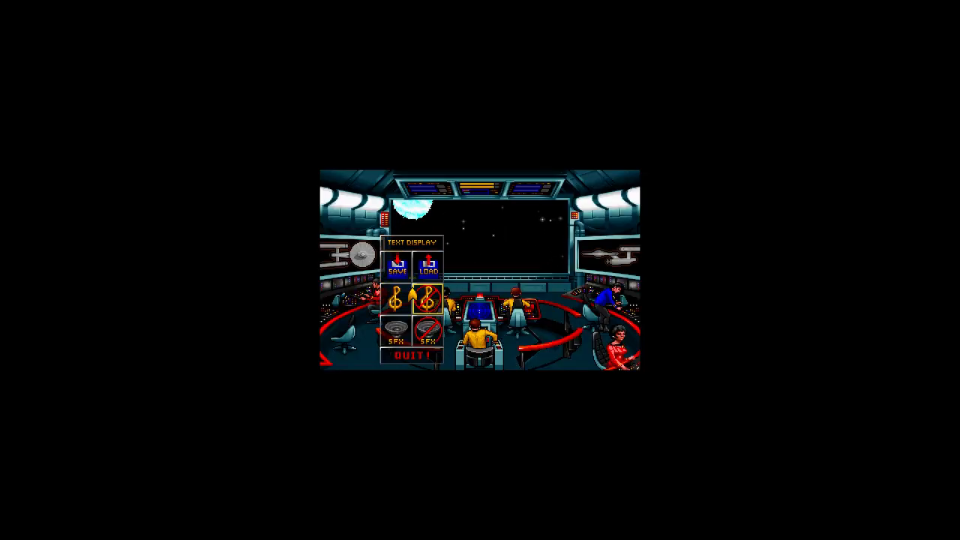
Quit Star Trek 25th Anniversary from the bridge options back to the desktop.
{"action": "left_click", "coordinate": [410, 354]}
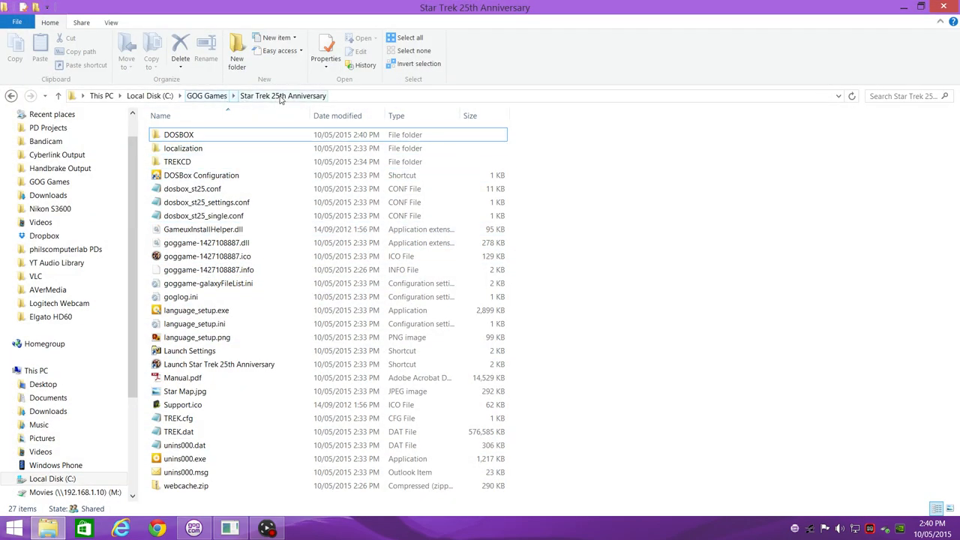
Open dosbox_st25.conf from the game folder in Notepad.
{"action": "left_click", "coordinate": [192, 189]}
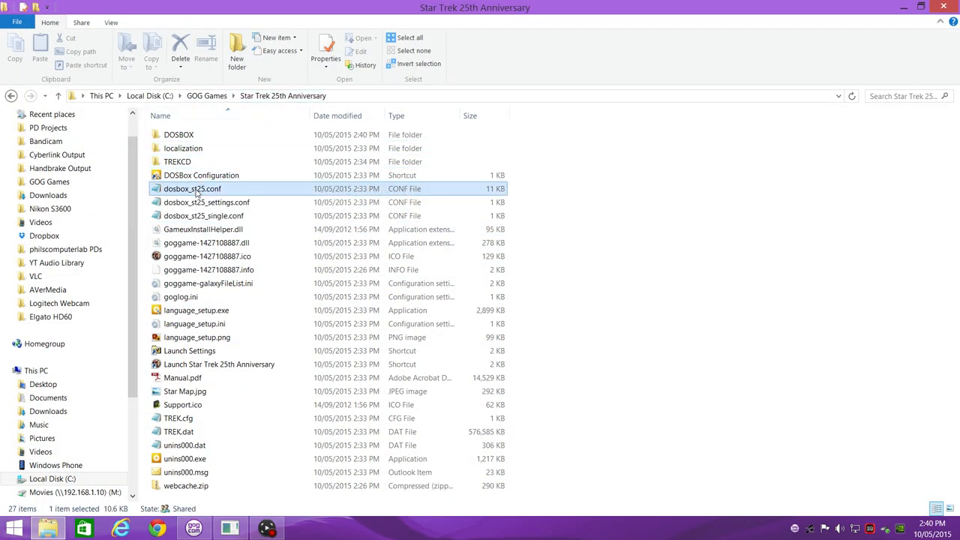
{"action": "double_click", "coordinate": [192, 189]}
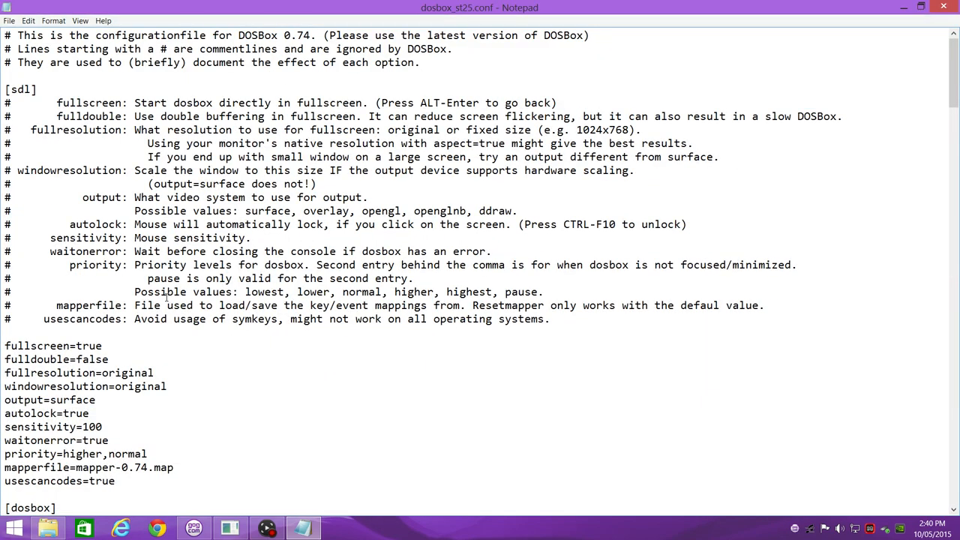
Set fullresolution=1920x1080 and windowresolution=800x600 in the [sdl] section.
{"action": "scroll", "scroll_direction": "down", "scroll_amount": 3}
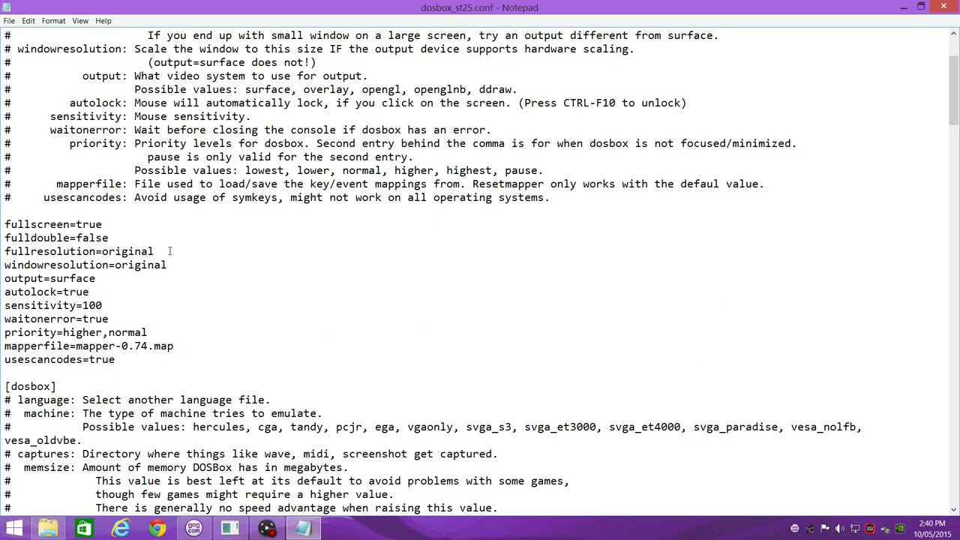
{"action": "type", "text": "1"}
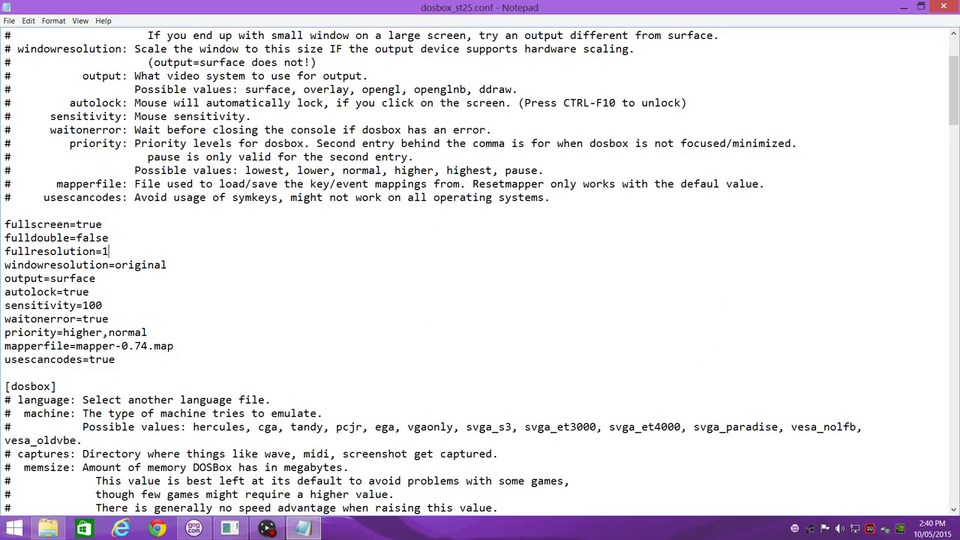
{"action": "type", "text": "920x1080"}
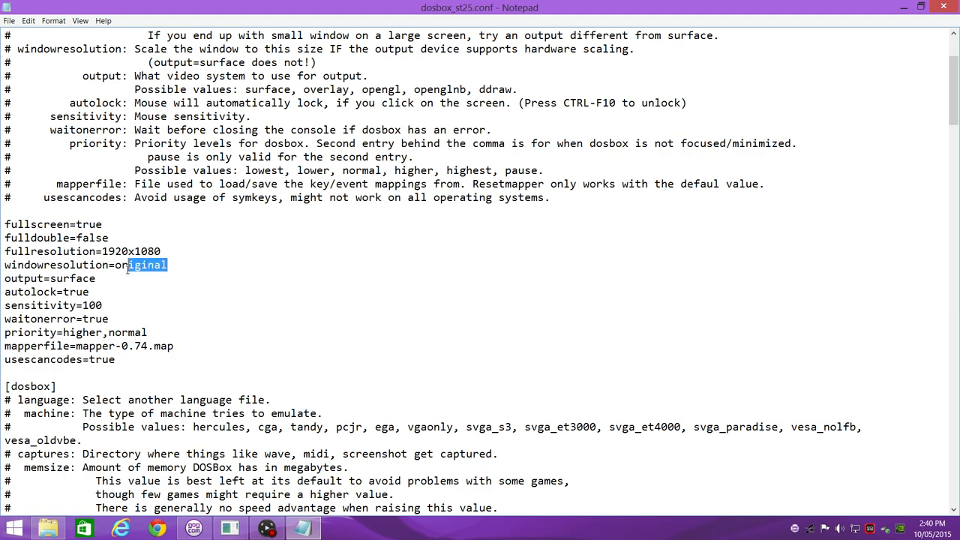
{"action": "type", "text": "8"}
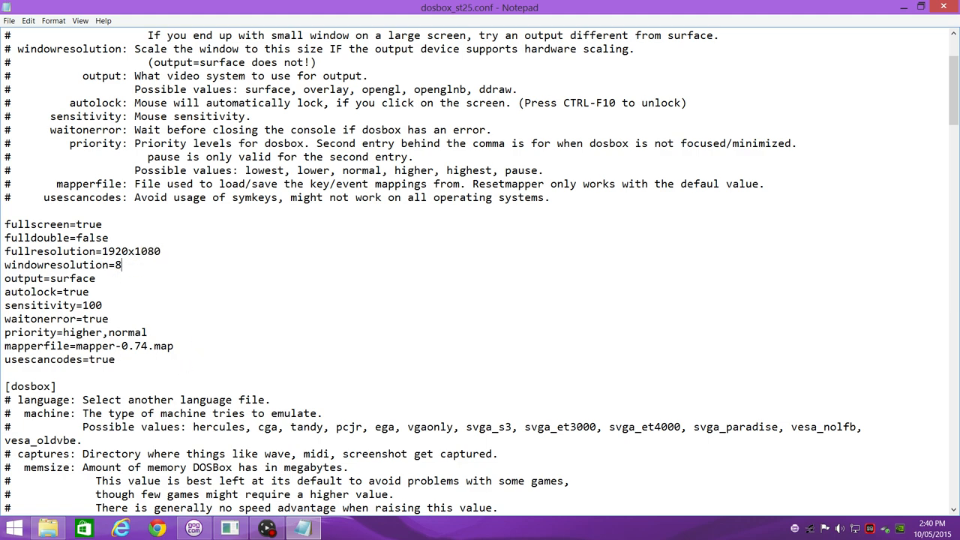
{"action": "type", "text": "00x"}
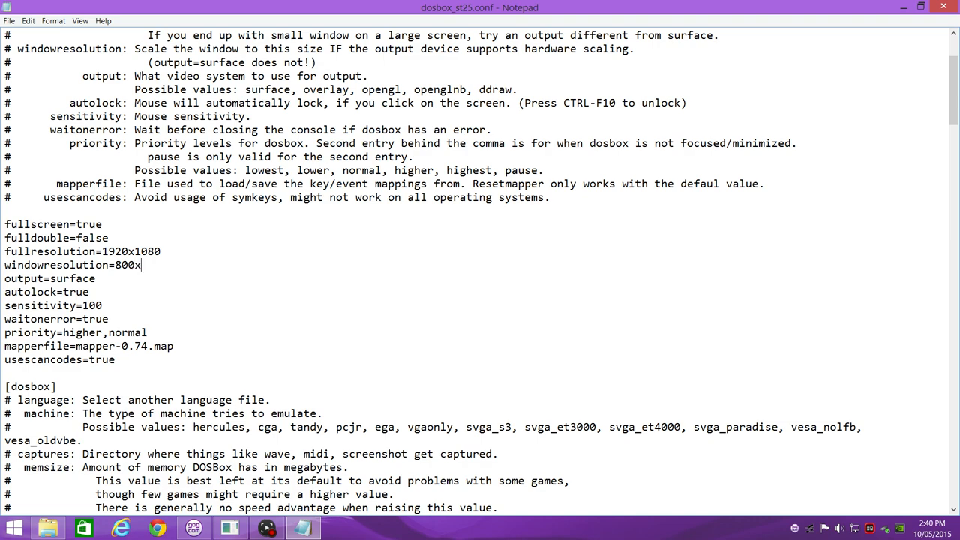
{"action": "type", "text": "600"}
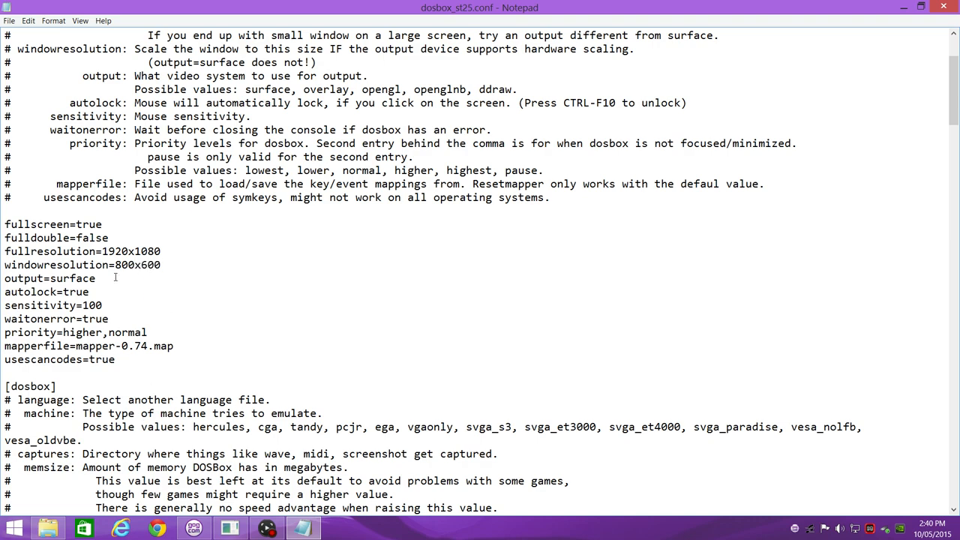
Replace output=surface with output=opengl.
{"action": "double_click", "coordinate": [72, 277]}
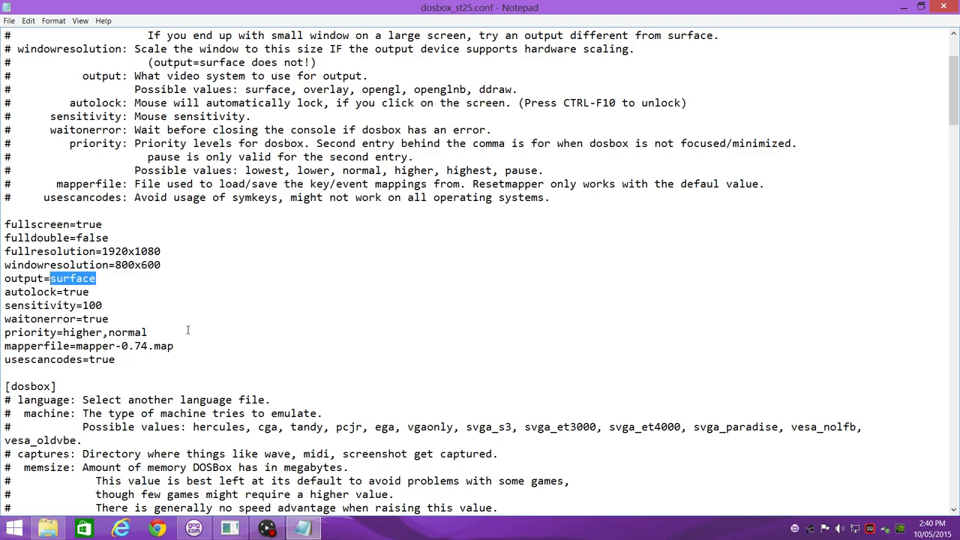
{"action": "type", "text": "open"}
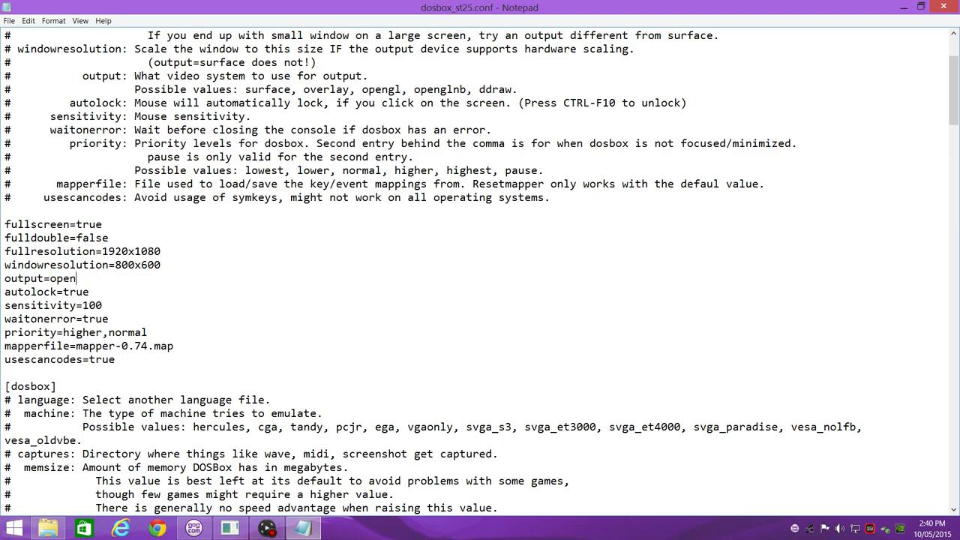
{"action": "type", "text": "gl"}
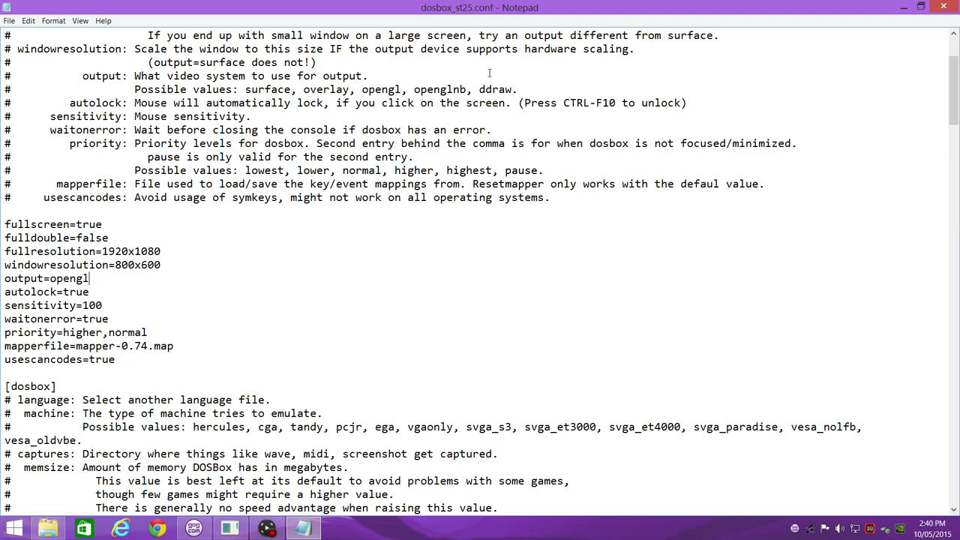
{"action": "scroll", "scroll_direction": "up", "scroll_amount": 3}
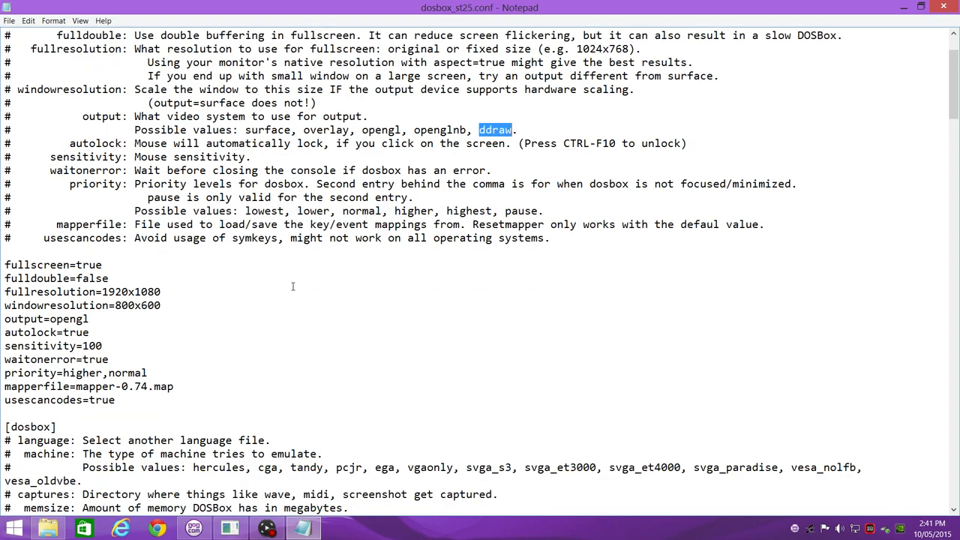
Change aspect=false to aspect=true in the [render] section.
{"action": "scroll", "scroll_direction": "down", "scroll_amount": 3}
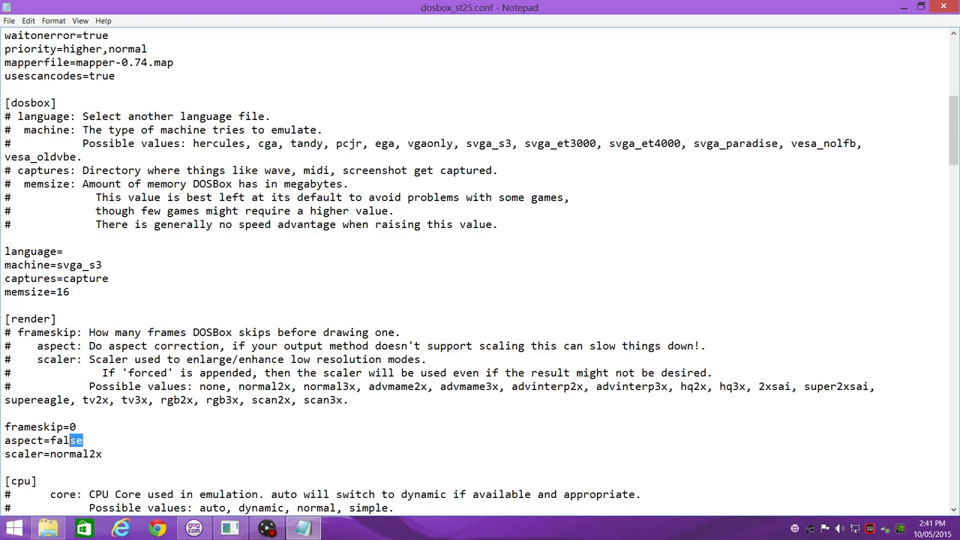
{"action": "type", "text": "t"}
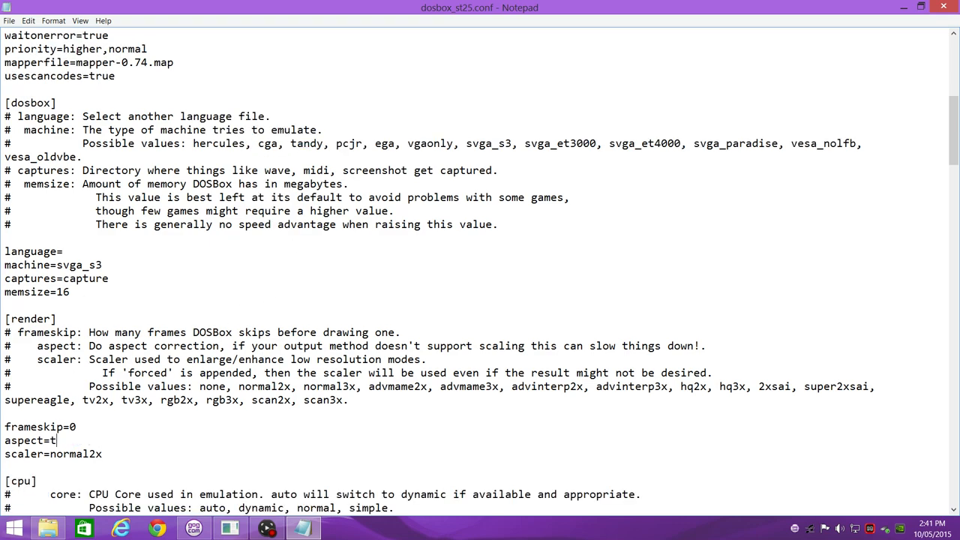
{"action": "type", "text": "rue"}
{"action": "left_click", "coordinate": [74, 453]}
{"action": "type", "text": "3"}
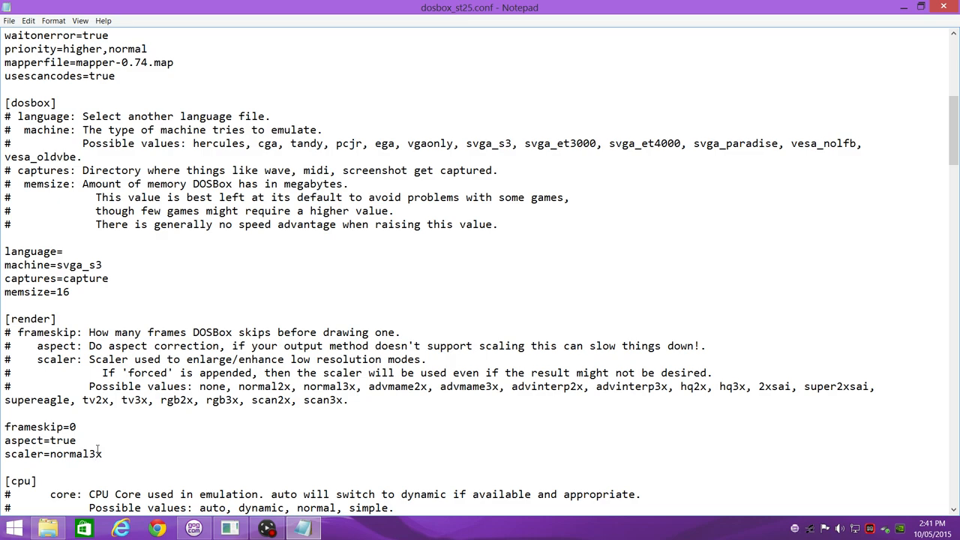
{"action": "scroll", "scroll_direction": "down", "scroll_amount": 3}
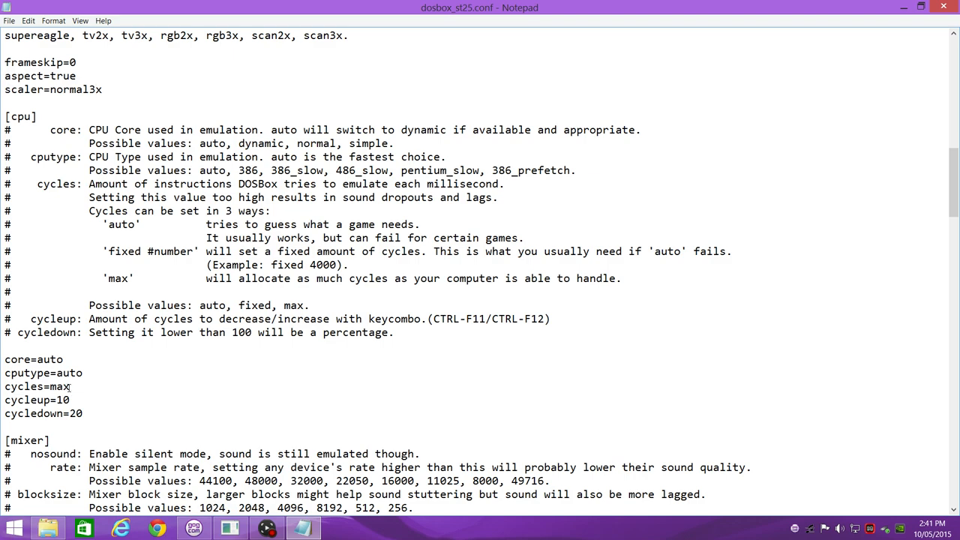
Set cycles=fixed 10000, cycleup=500 and cycledown=500 in the [cpu] section.
{"action": "double_click", "coordinate": [60, 387]}
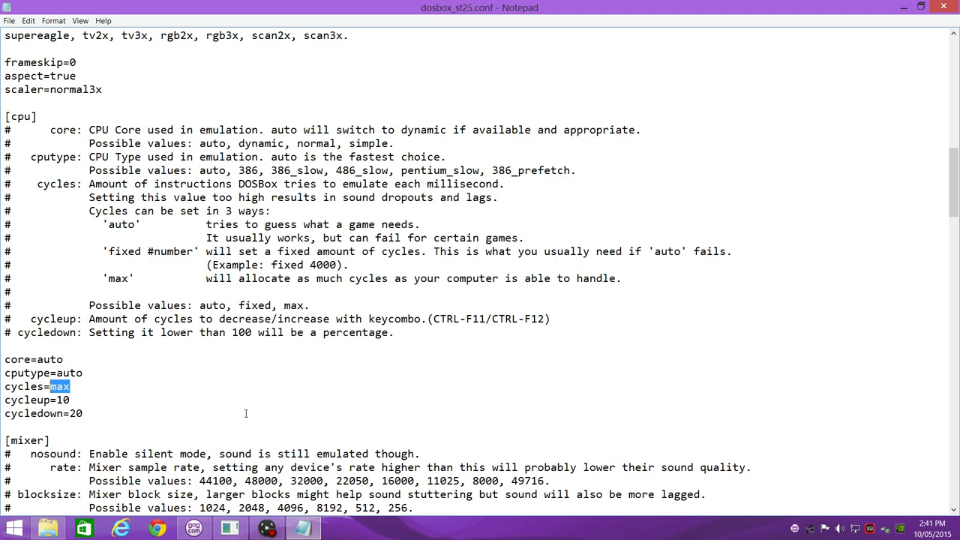
{"action": "type", "text": "fixed 10000"}
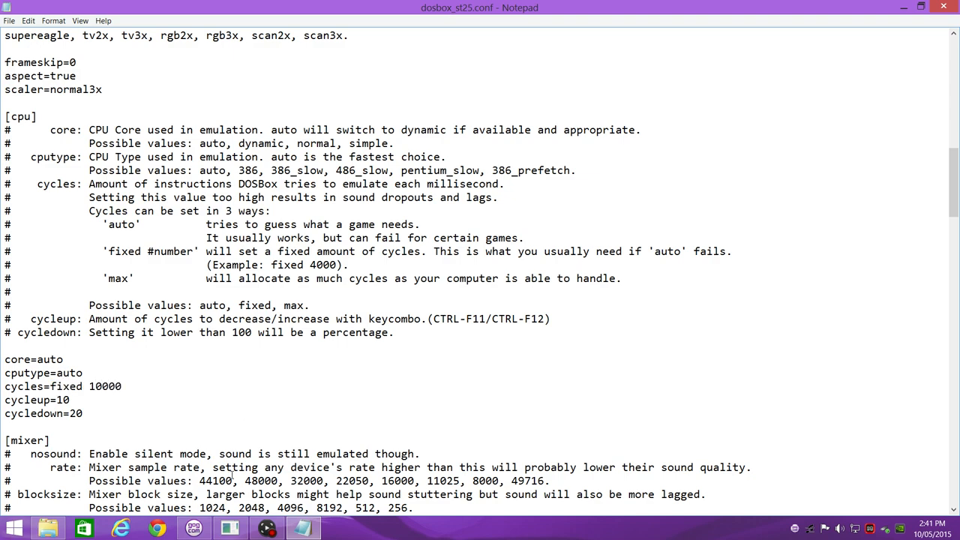
{"action": "double_click", "coordinate": [63, 399]}
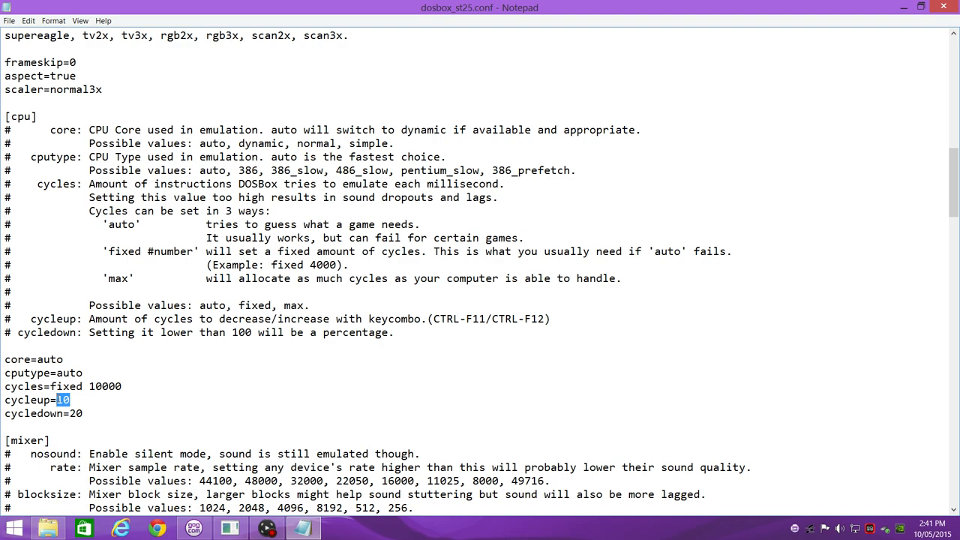
{"action": "type", "text": "500"}
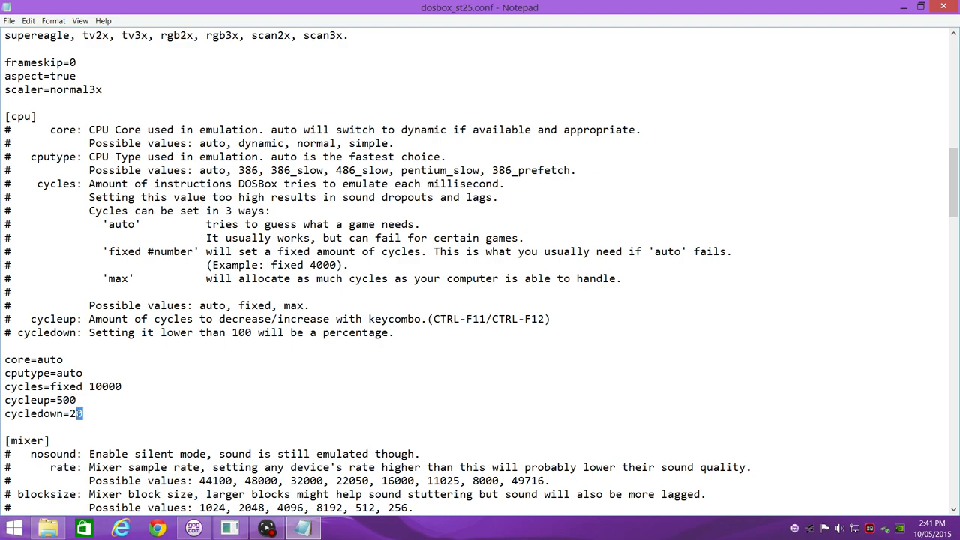
{"action": "type", "text": "500"}
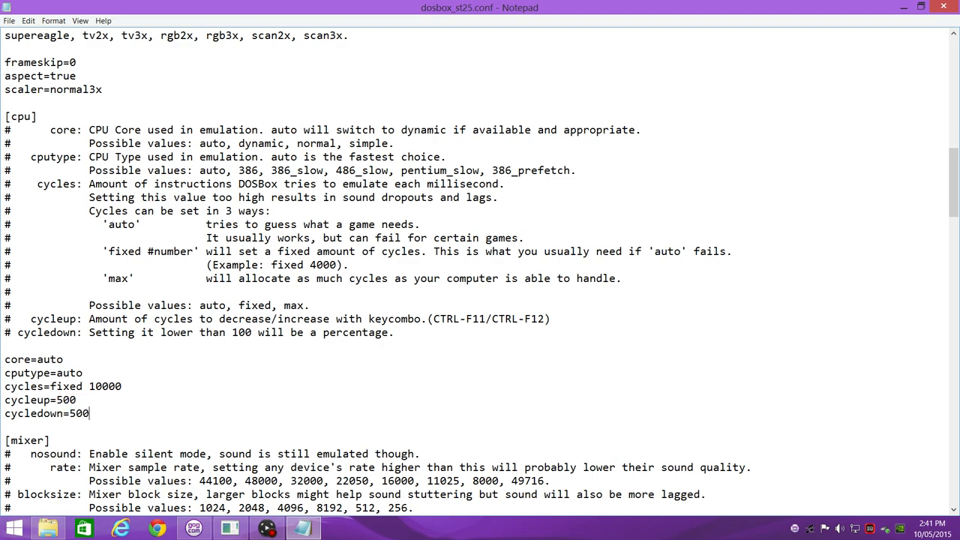
{"action": "mouse_move", "coordinate": [472, 316]}
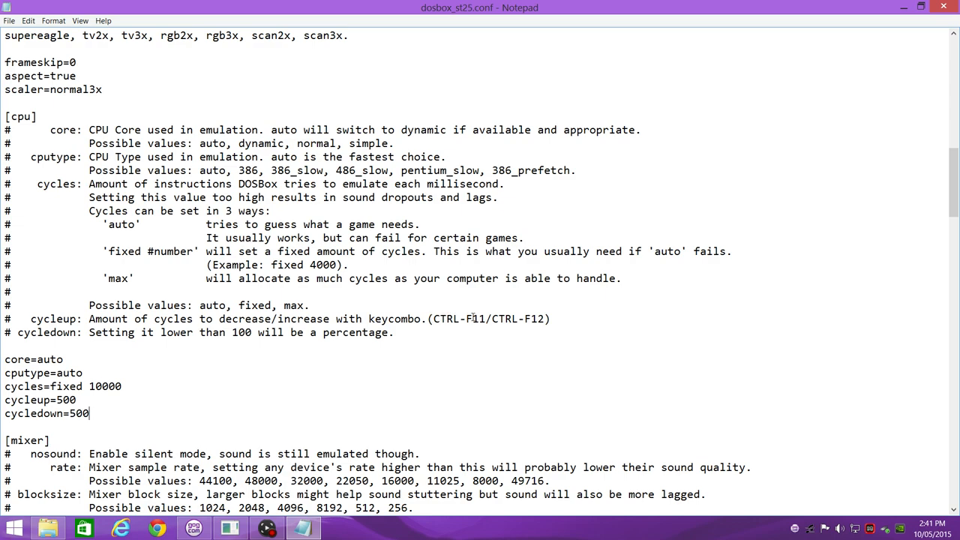
{"action": "mouse_move", "coordinate": [260, 345]}
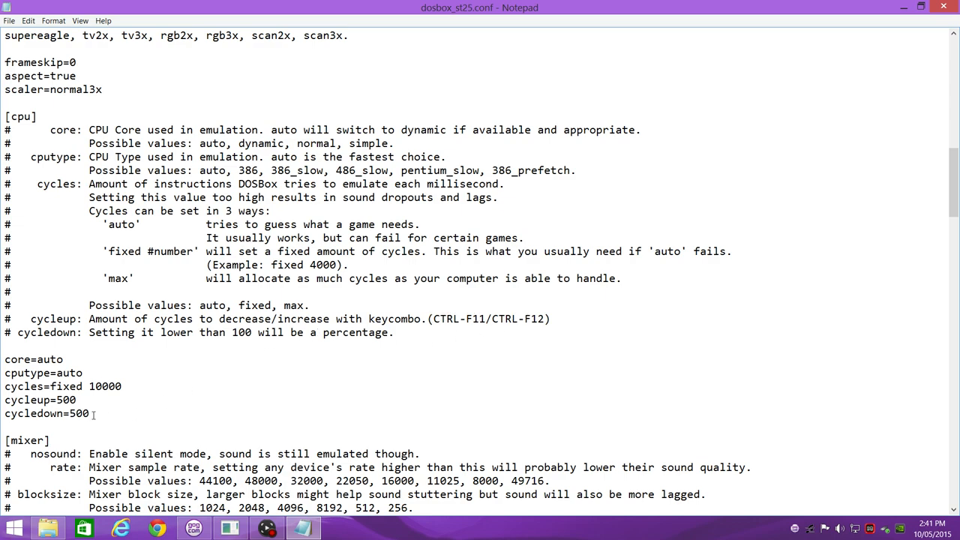
Change rate= under [mixer] and oplrate= under [sblaster] from 44100 to 48000.
{"action": "scroll", "scroll_direction": "down", "scroll_amount": 3}
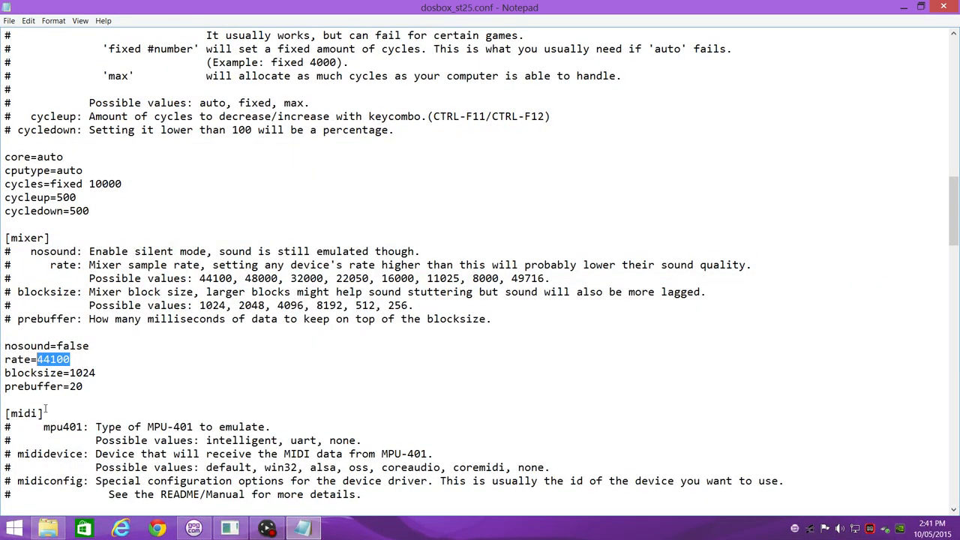
{"action": "type", "text": "48000"}
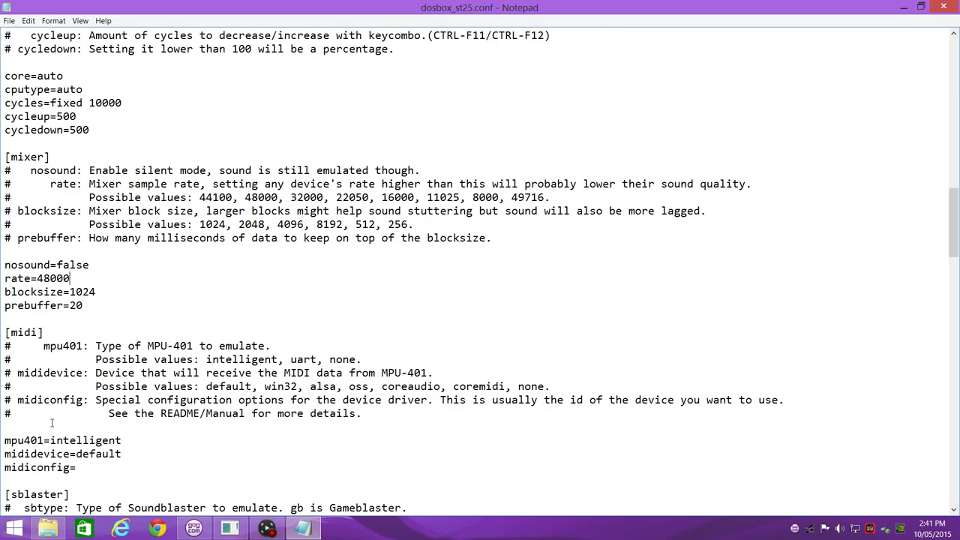
{"action": "scroll", "scroll_direction": "down", "scroll_amount": 3}
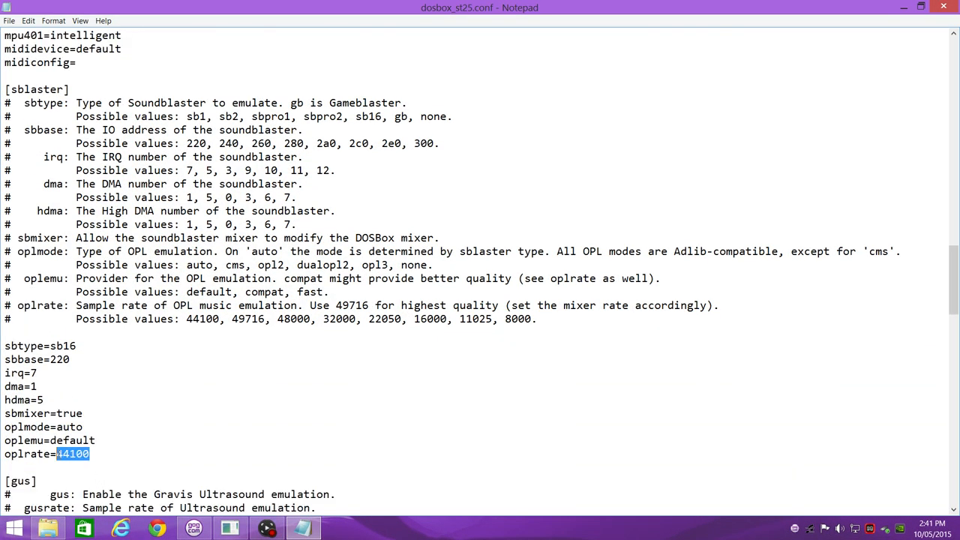
{"action": "type", "text": "48000"}
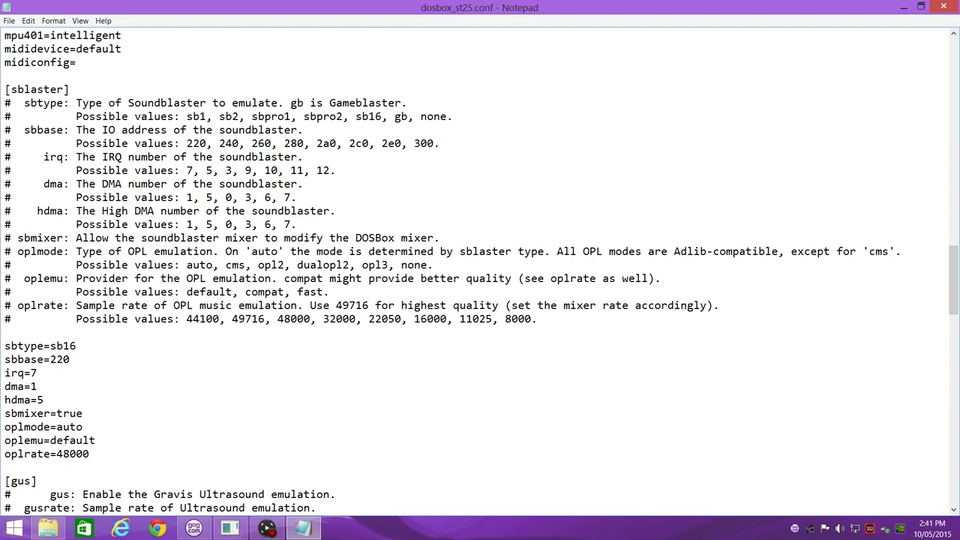
{"action": "scroll", "scroll_direction": "up", "scroll_amount": 3}
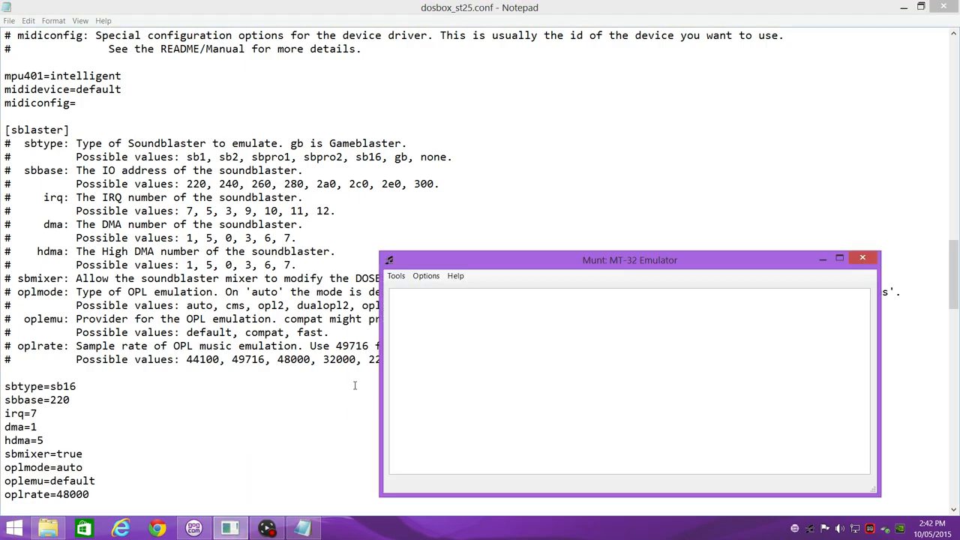
{"action": "mouse_move", "coordinate": [516, 370]}
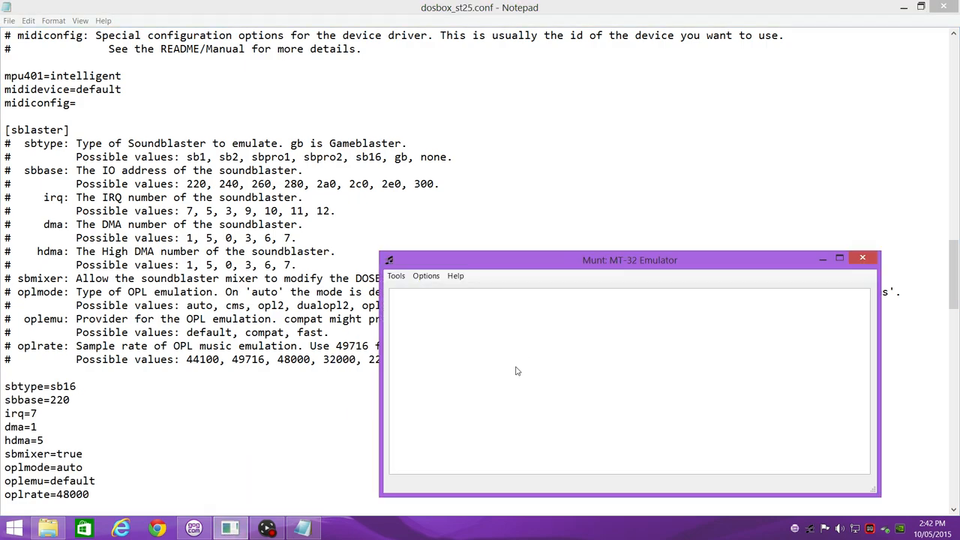
{"action": "mouse_move", "coordinate": [468, 306]}
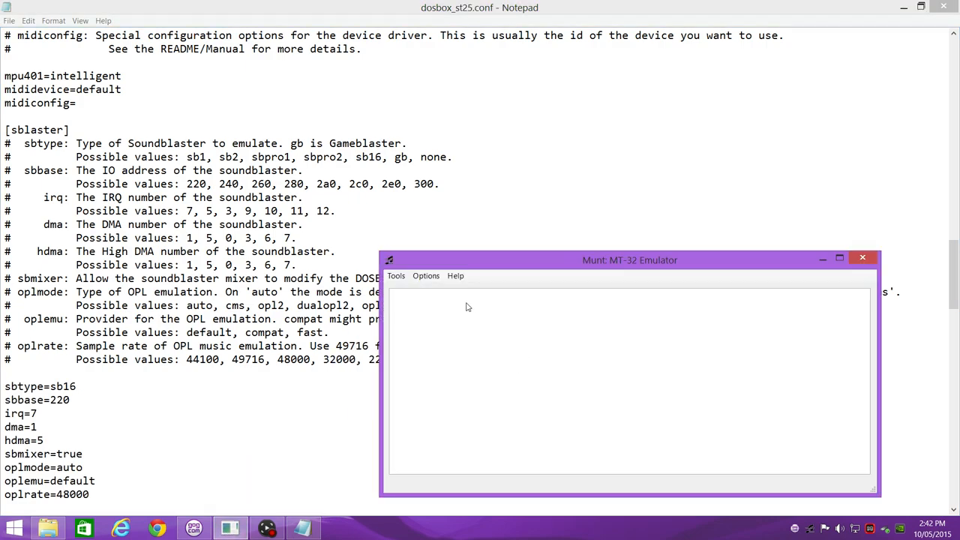
Review the Munt MT-32 Emulator's Options settings.
{"action": "left_click", "coordinate": [425, 276]}
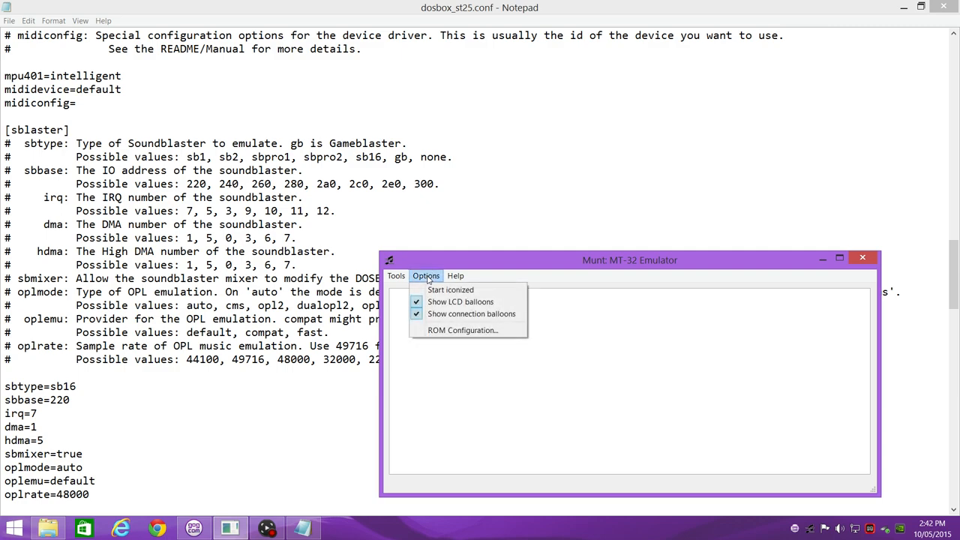
{"action": "left_click", "coordinate": [462, 330]}
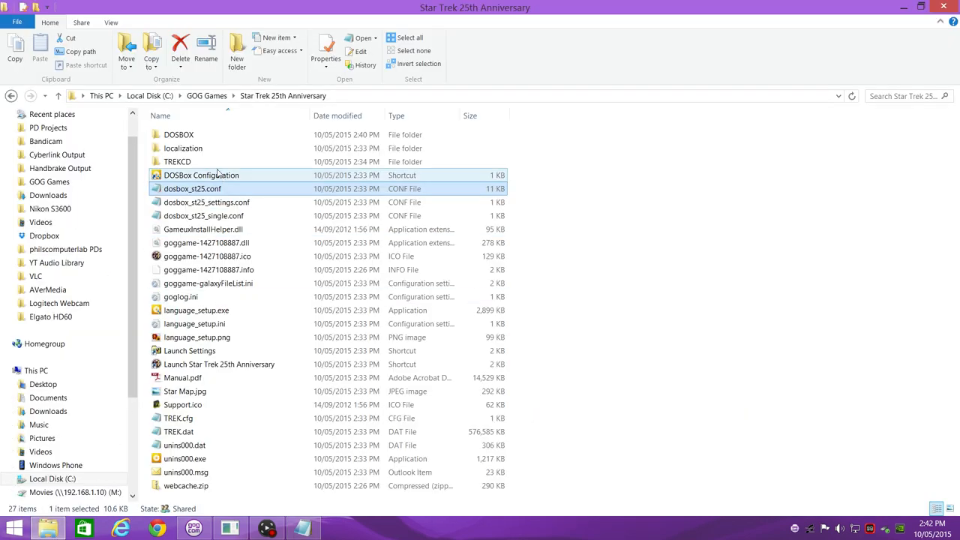
Run DOSBox.exe and list MIDI devices with mixer /listmidi to find the MT-32 entry.
{"action": "double_click", "coordinate": [178, 135]}
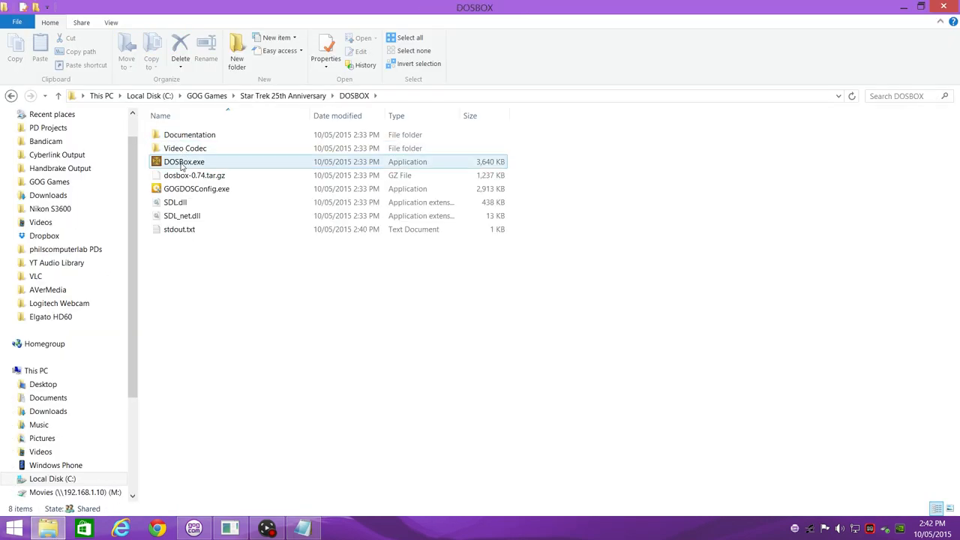
{"action": "double_click", "coordinate": [183, 161]}
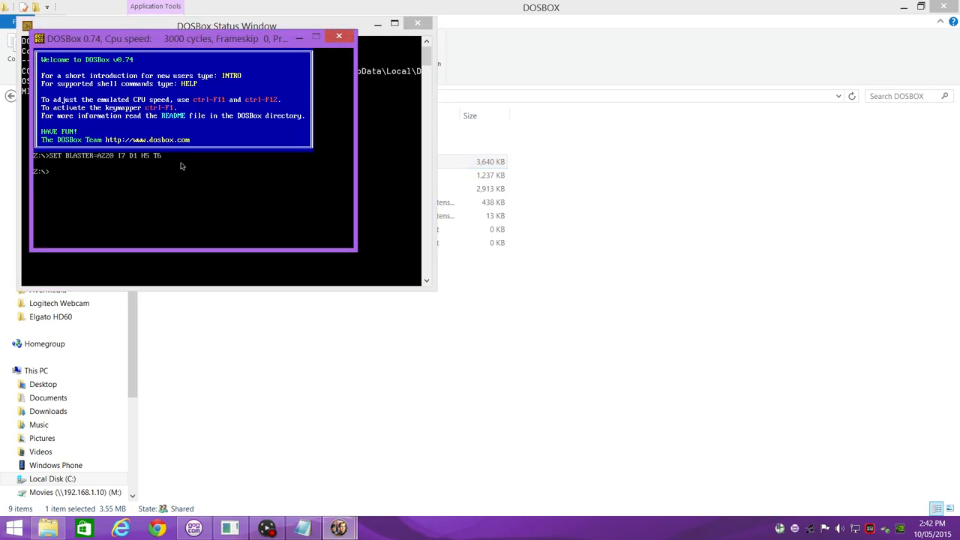
{"action": "type", "text": "mixer /l"}
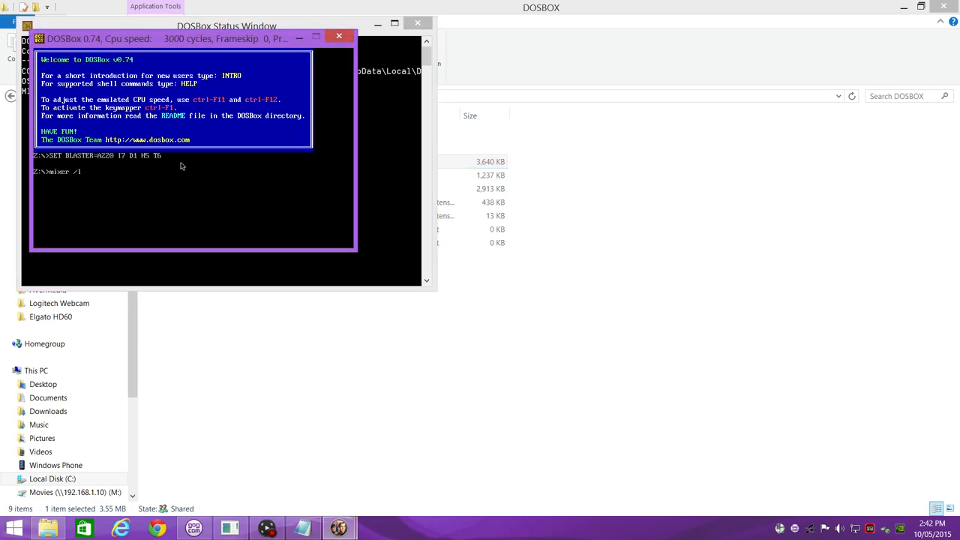
{"action": "key", "text": "Return"}
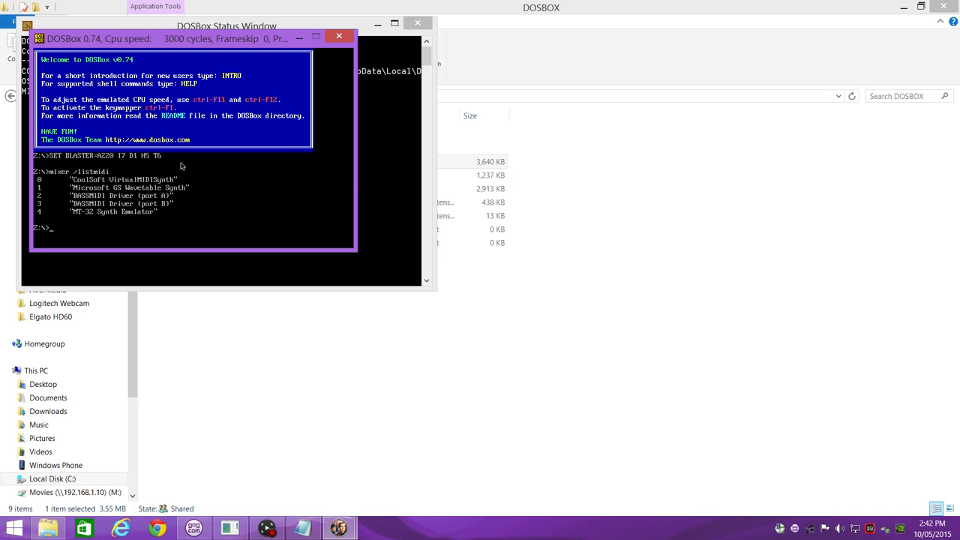
{"action": "mouse_move", "coordinate": [57, 218]}
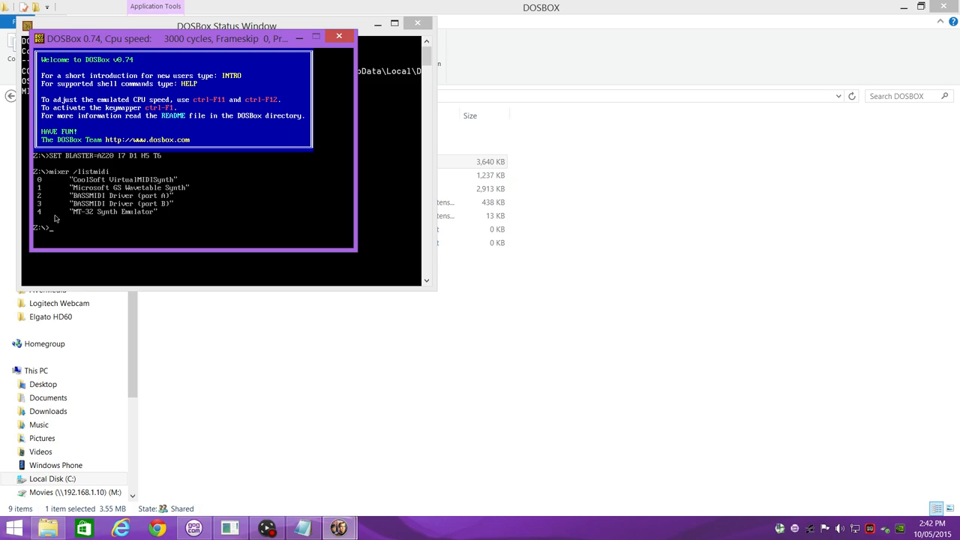
{"action": "mouse_move", "coordinate": [339, 36]}
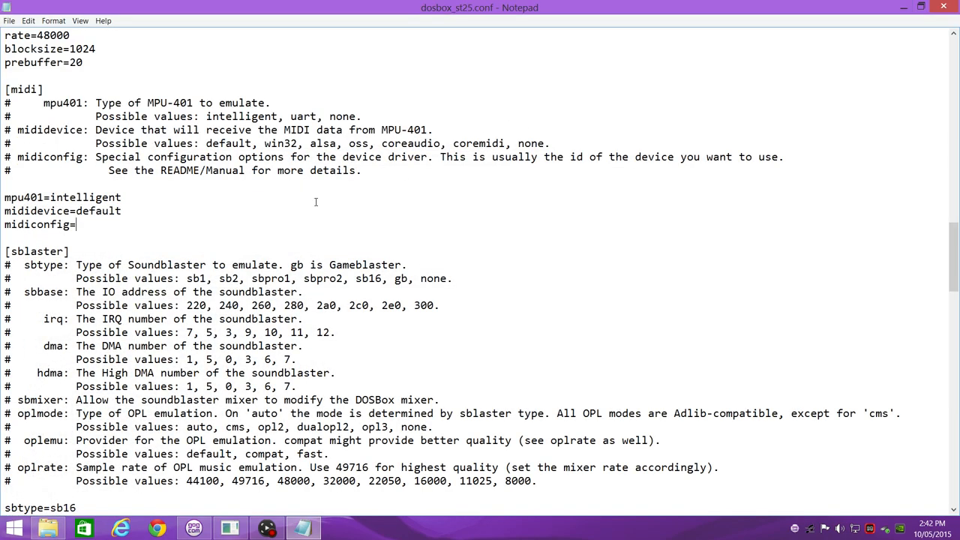
Set midiconfig=4 to point DOSBox MIDI at the MT-32 Synth Emulator.
{"action": "type", "text": "4"}
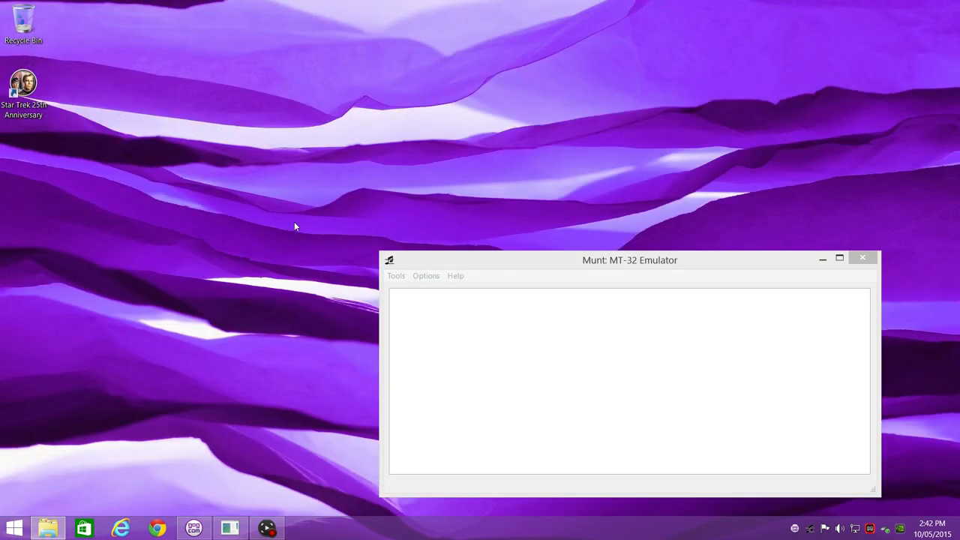
{"action": "mouse_move", "coordinate": [12, 360]}
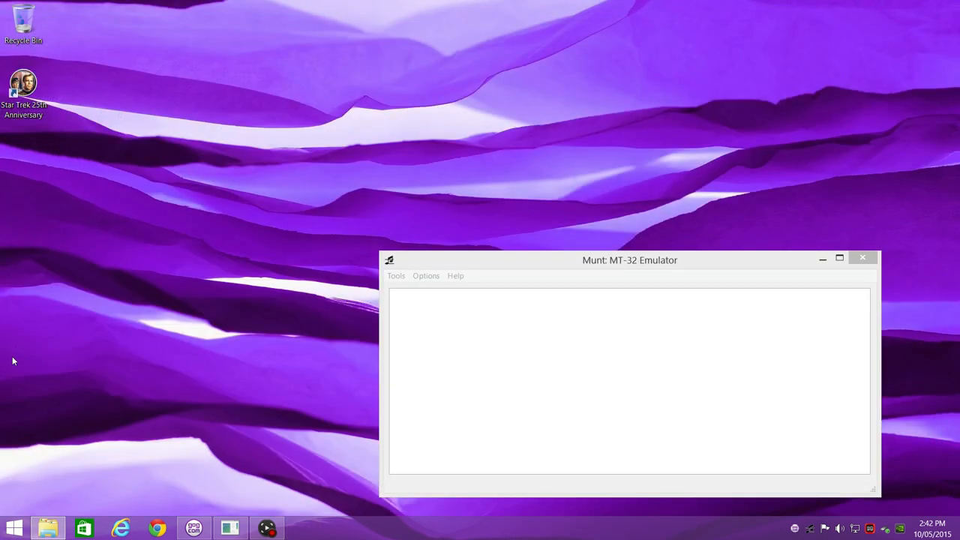
{"action": "left_click", "coordinate": [14, 528]}
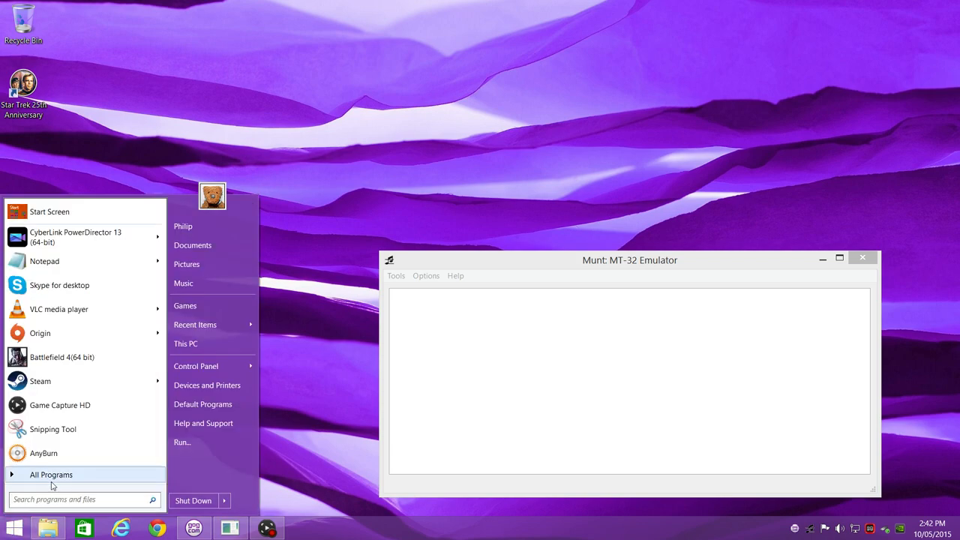
{"action": "left_click", "coordinate": [51, 474]}
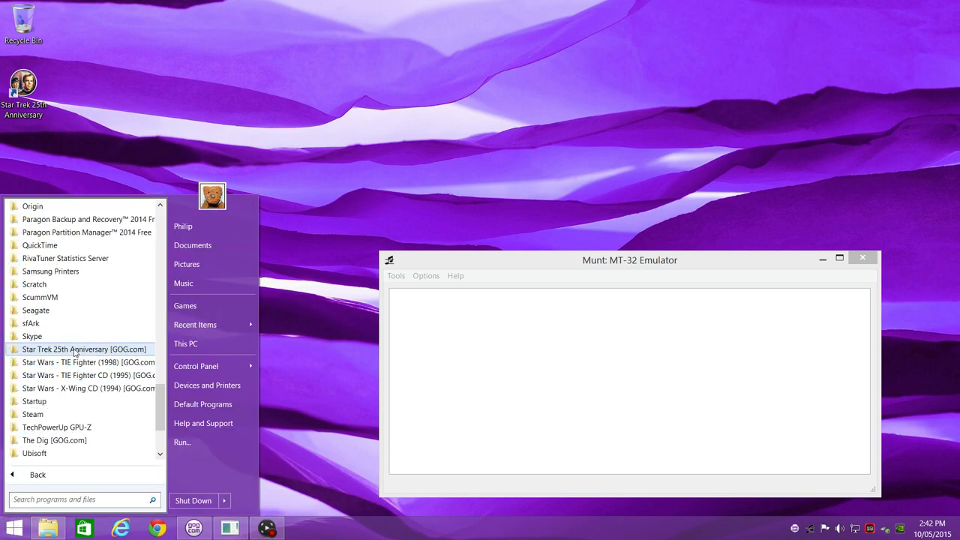
{"action": "left_click", "coordinate": [84, 348]}
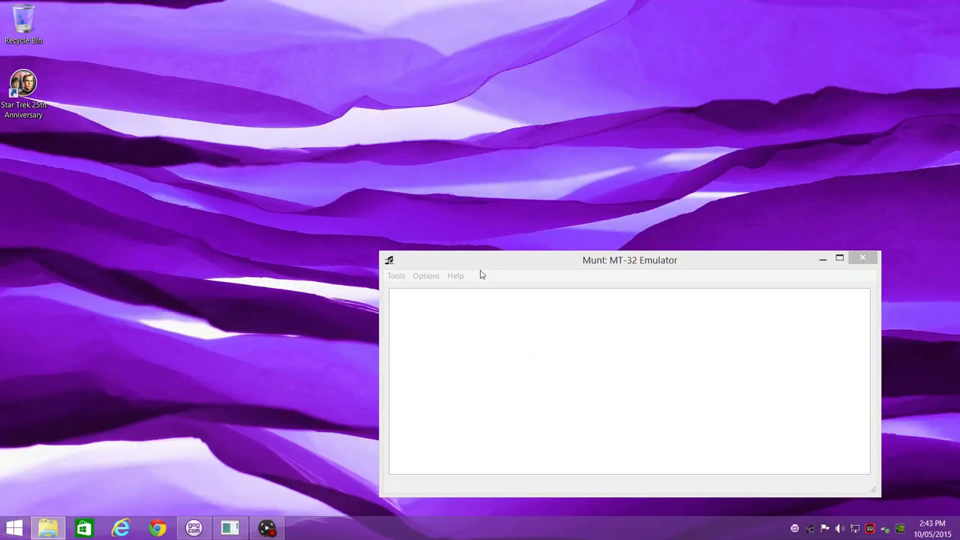
{"action": "mouse_move", "coordinate": [493, 267]}
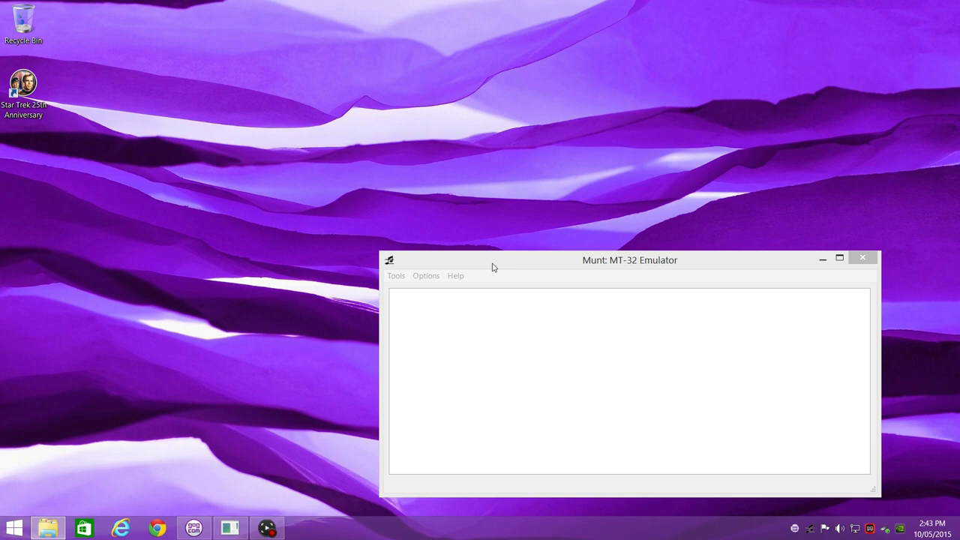
{"action": "mouse_move", "coordinate": [329, 201]}
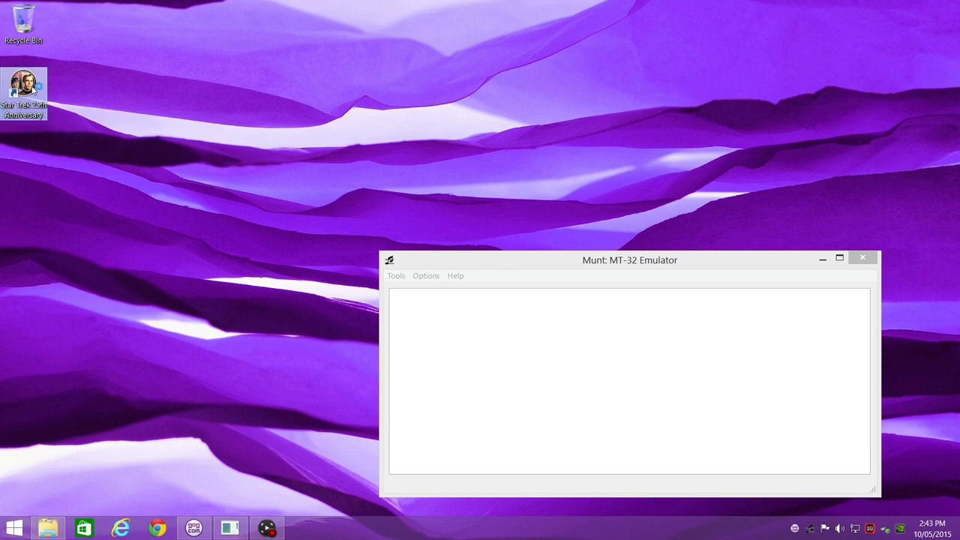
Launch Star Trek 25th Anniversary fullscreen with the new settings, then quit the game.
{"action": "double_click", "coordinate": [24, 85]}
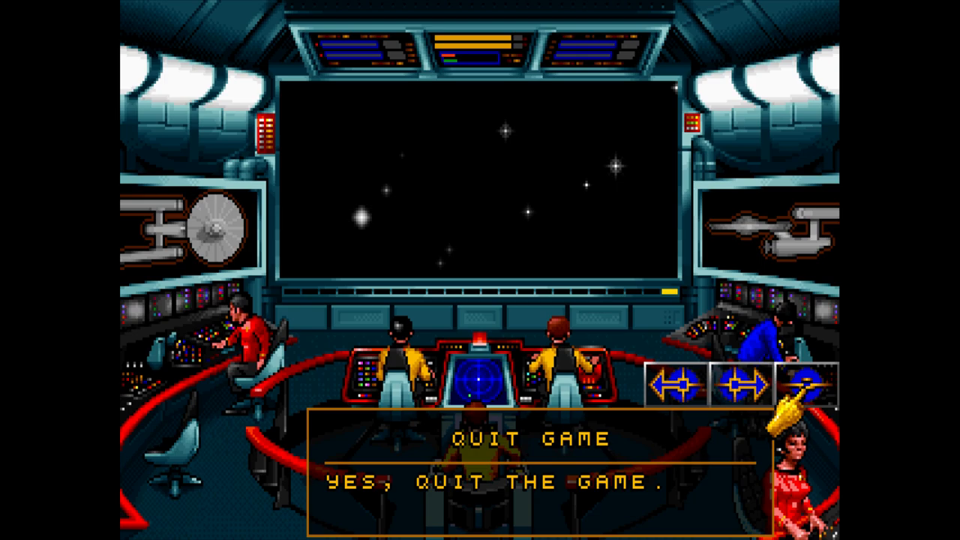
{"action": "left_click", "coordinate": [480, 483]}
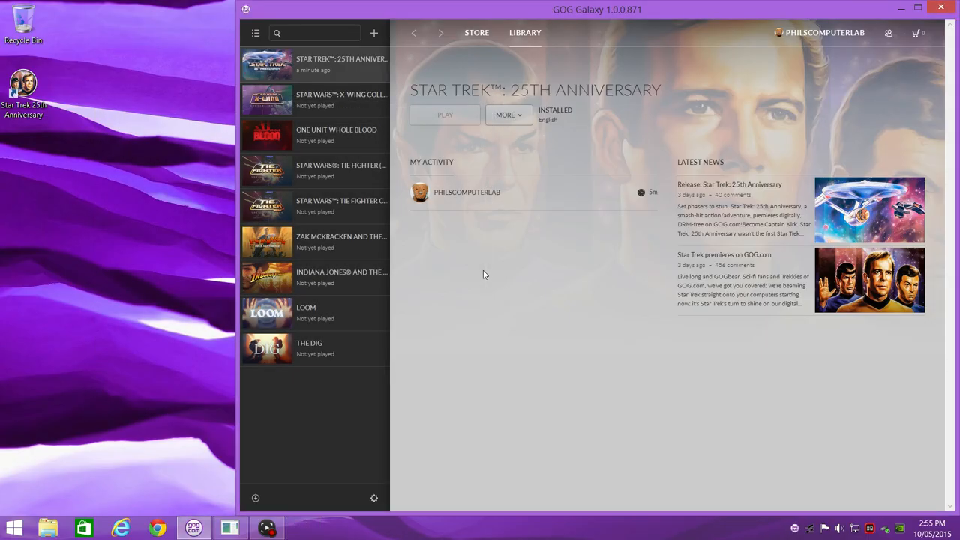